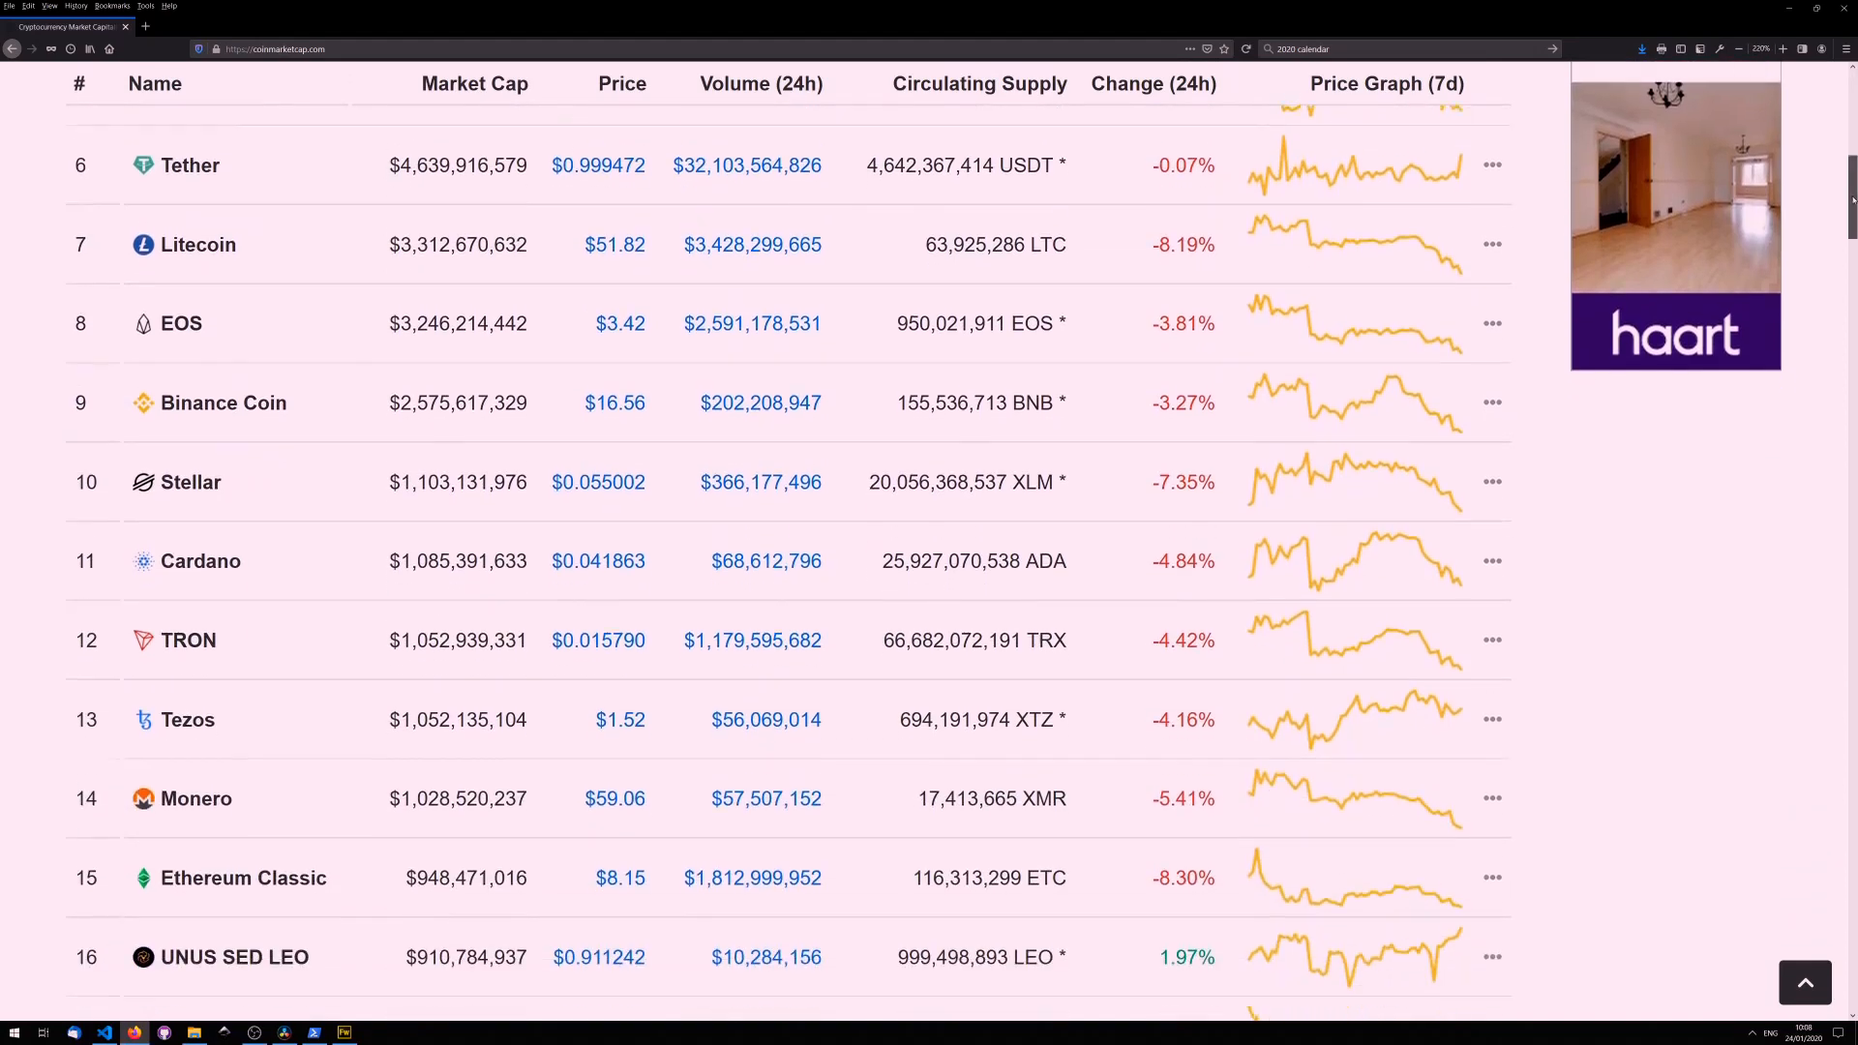
- Select the latest XHR request of the Bitcoin transactions page to view its headers
scroll(down, 3)
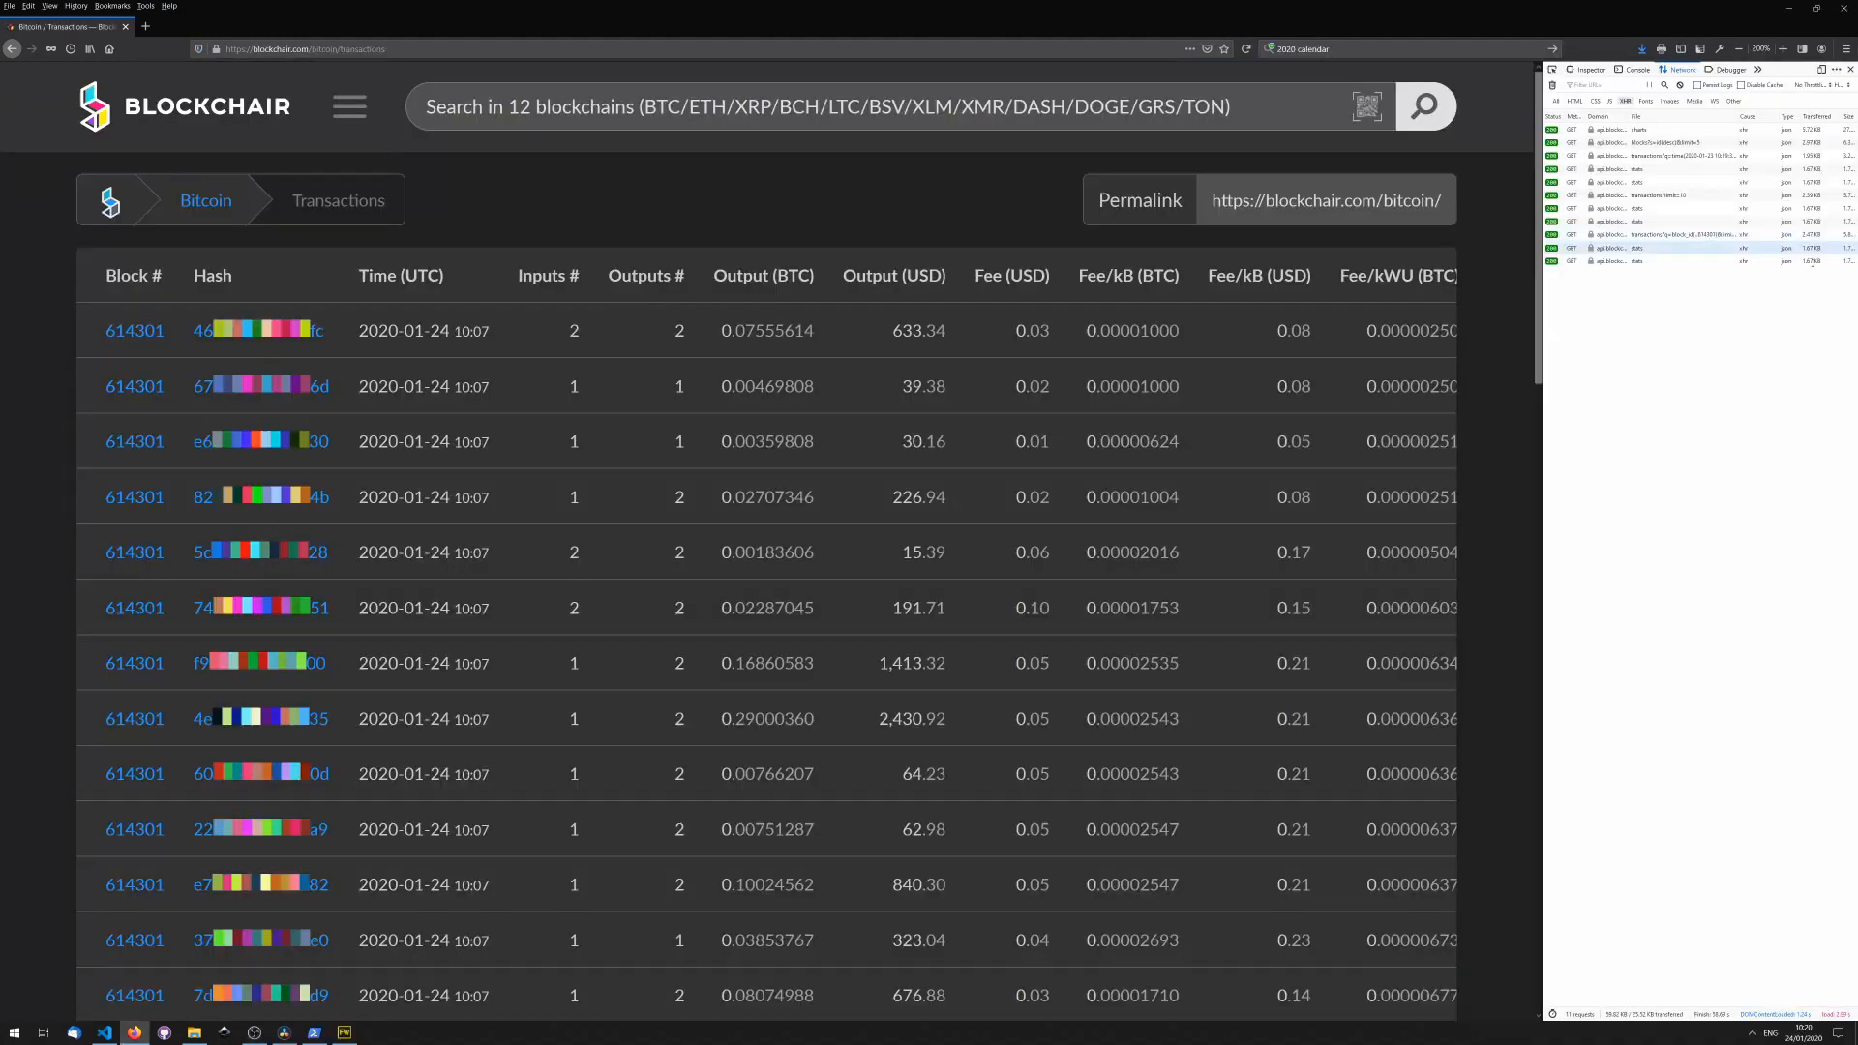
click(1635, 274)
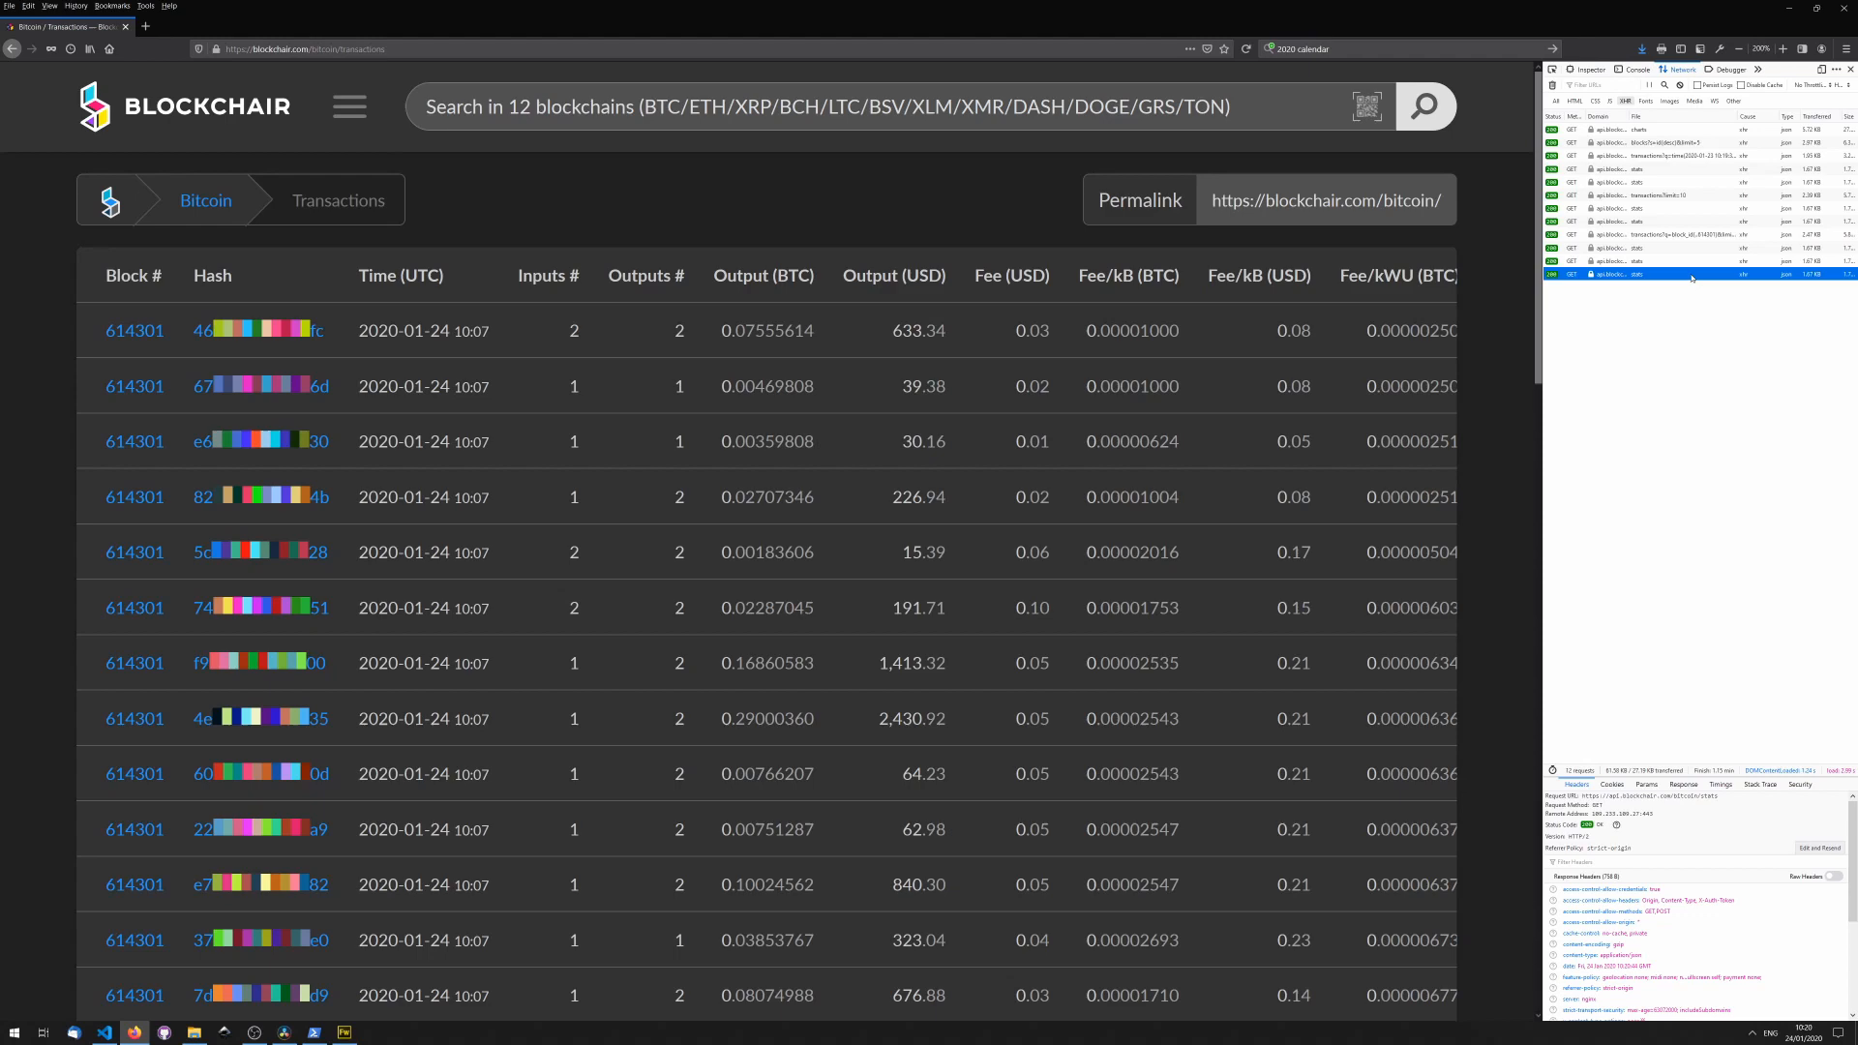